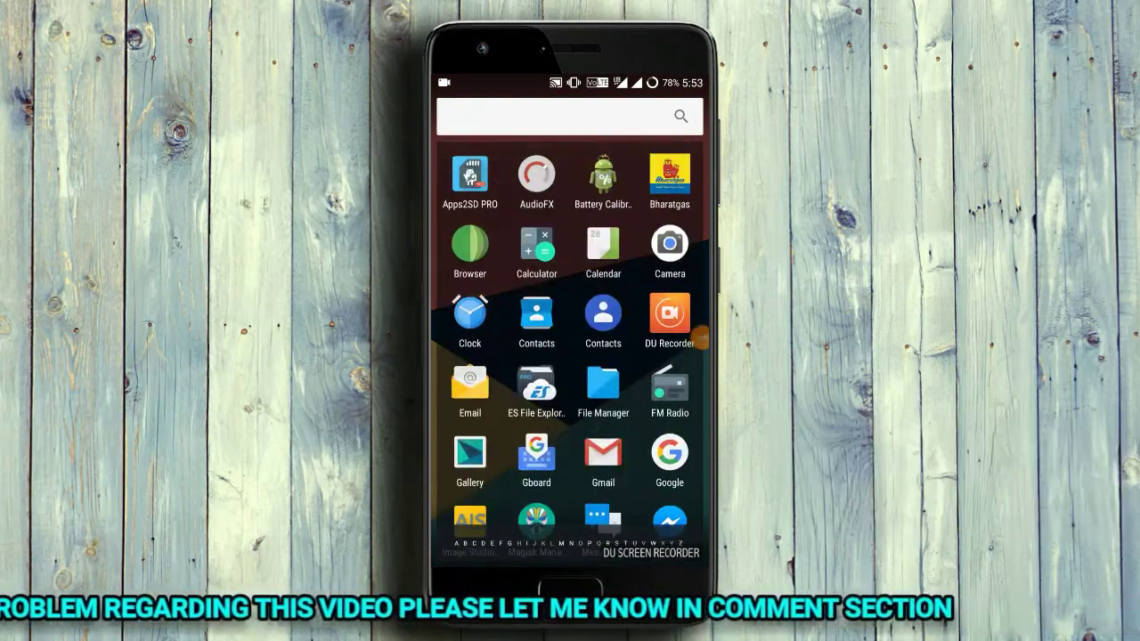
Pull down quick settings, view the tile editor, then reach crDroid Settings in the Settings list.
left_click_drag(570, 85, 570, 357)
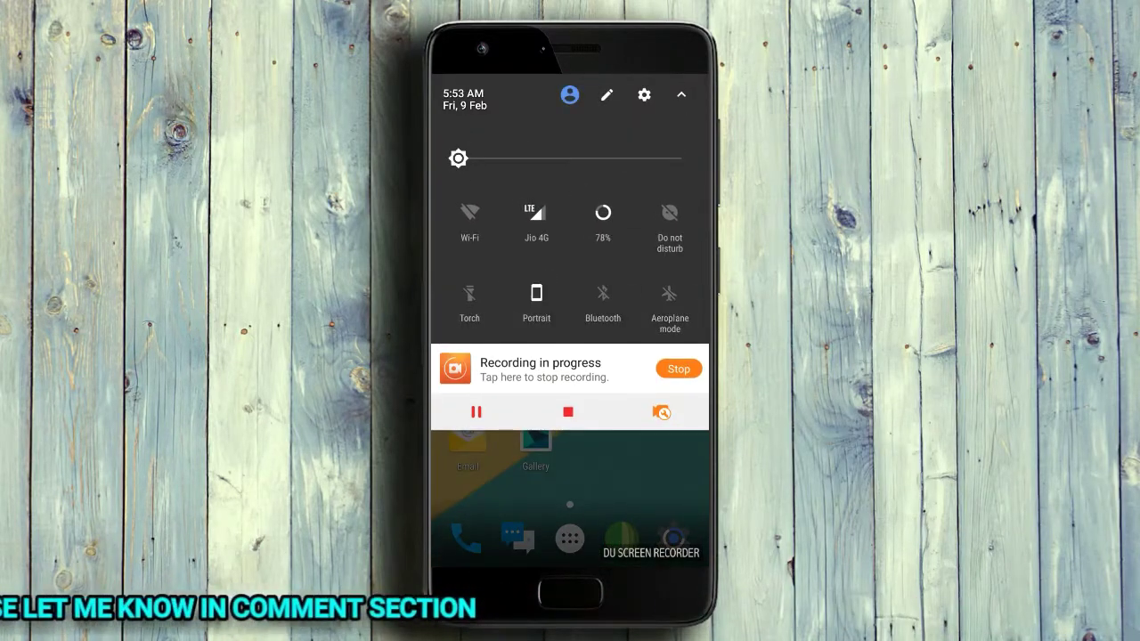
left_click(606, 94)
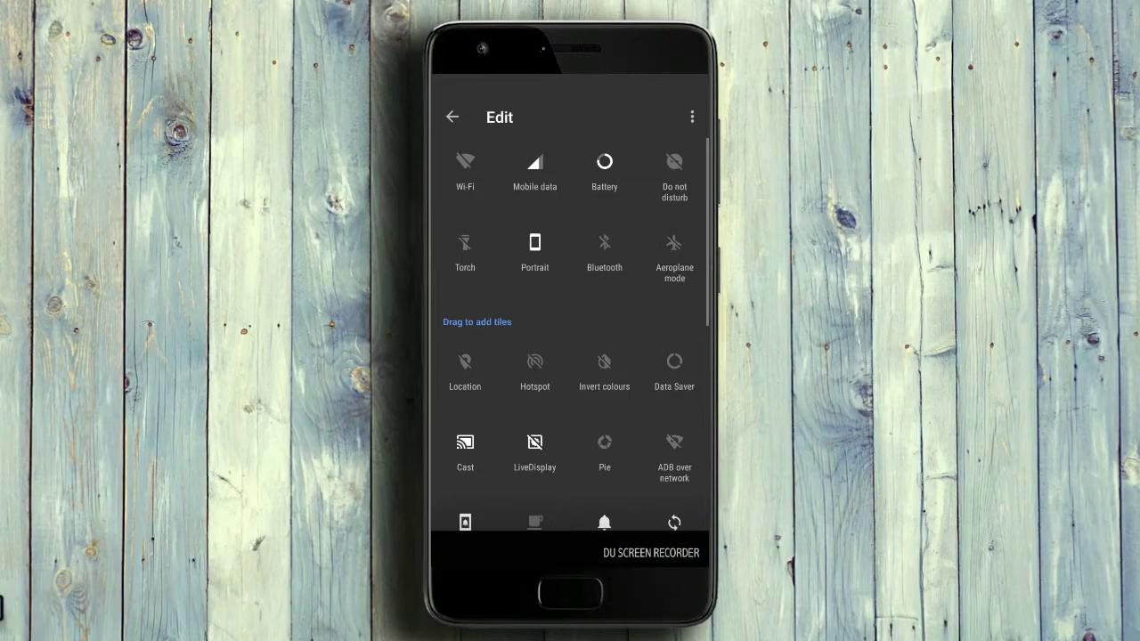
scroll("down", 3)
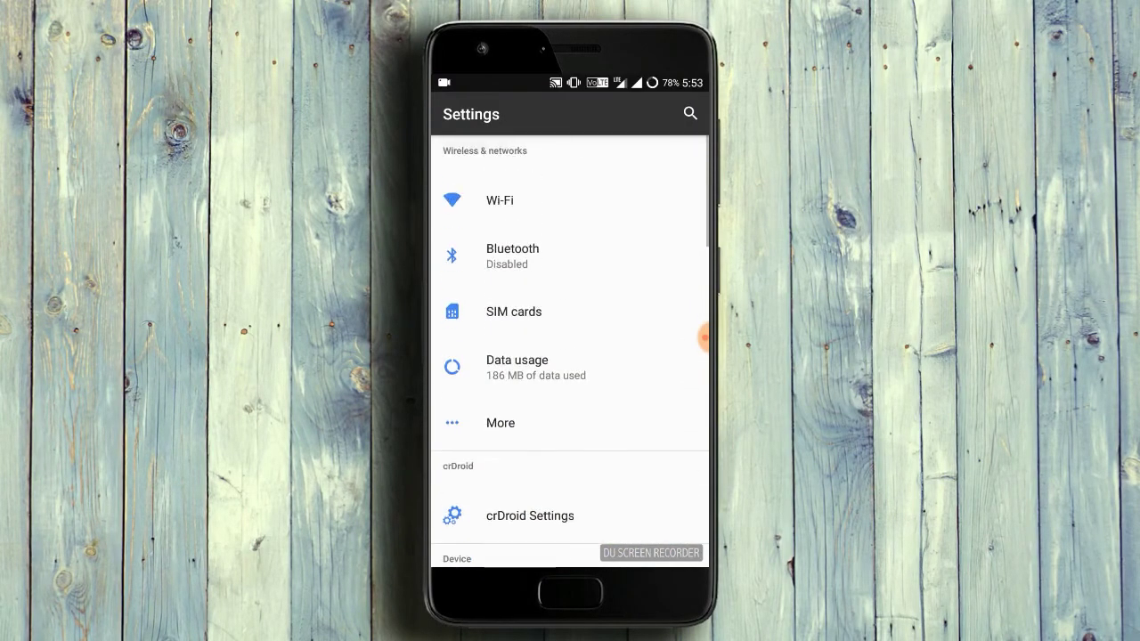
scroll("down", 3)
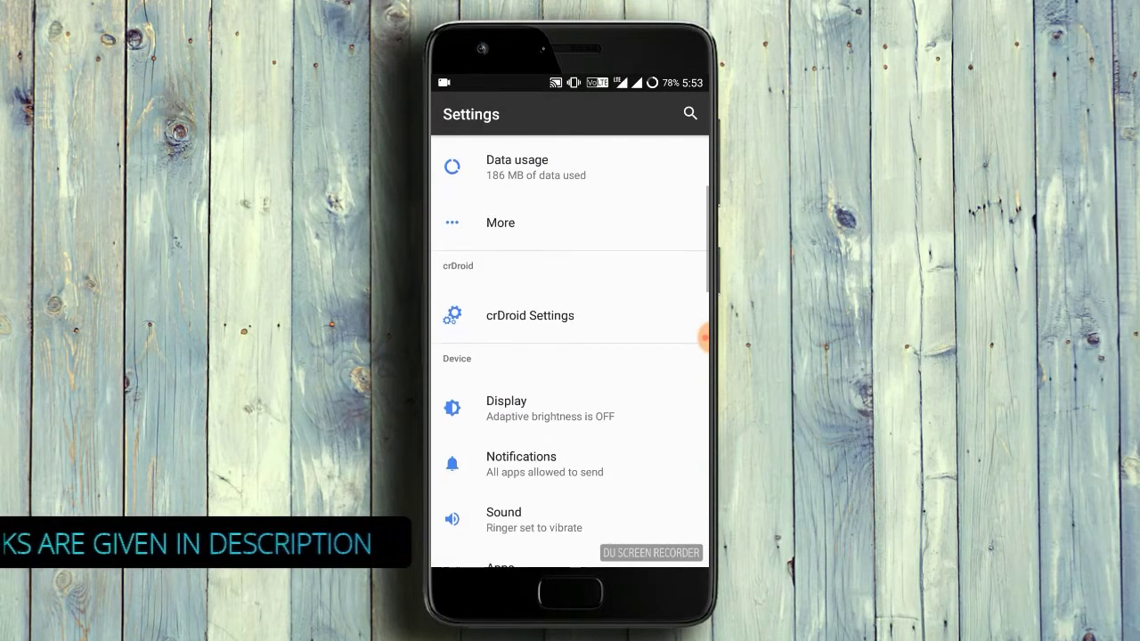
Browse the crDroid Status bar tab through icon, clock, battery and miscellaneous options.
left_click(531, 316)
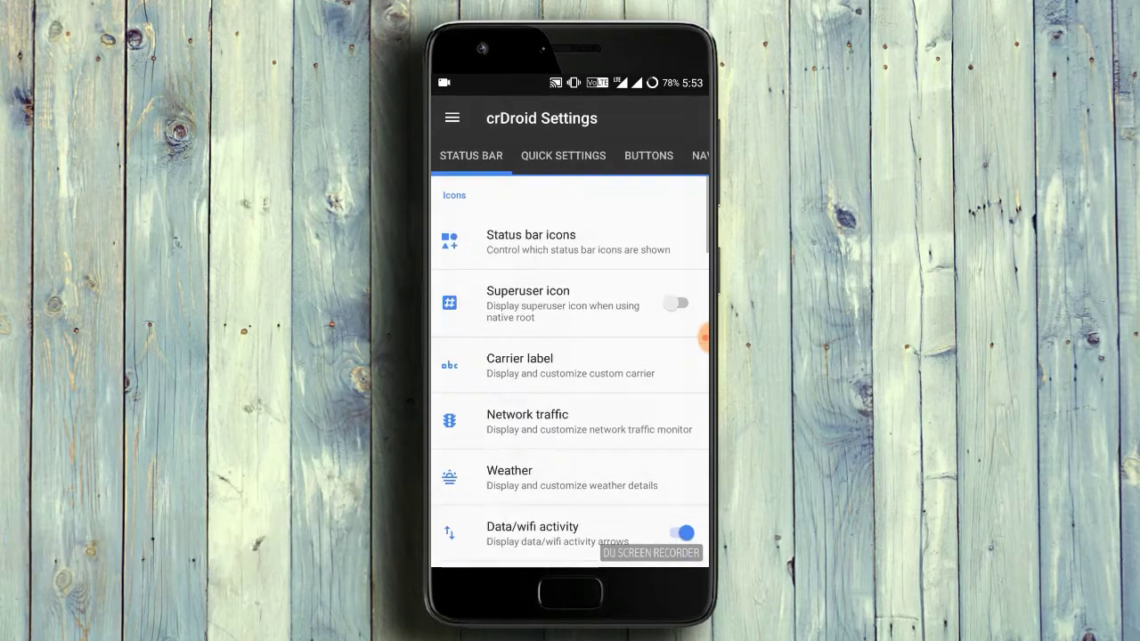
scroll("down", 3)
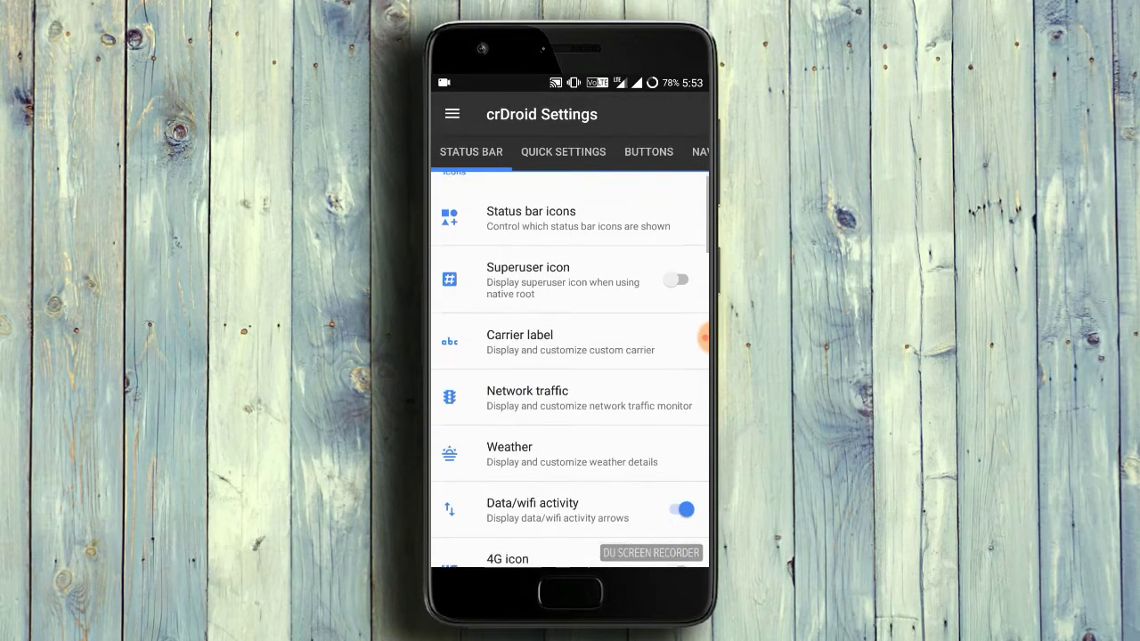
scroll("down", 3)
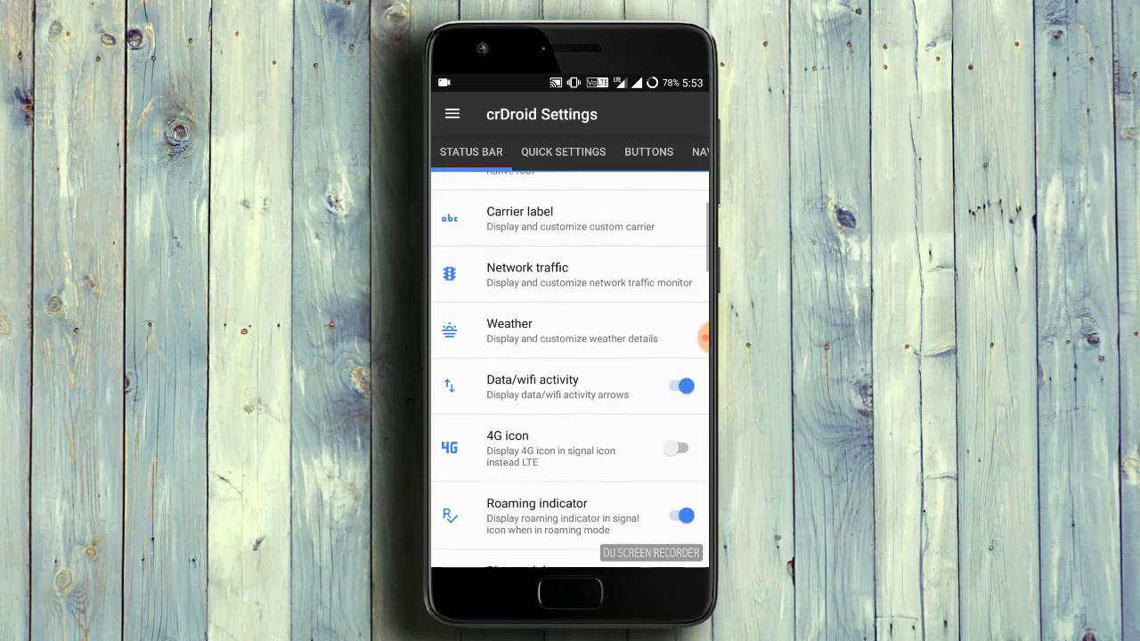
scroll("down", 3)
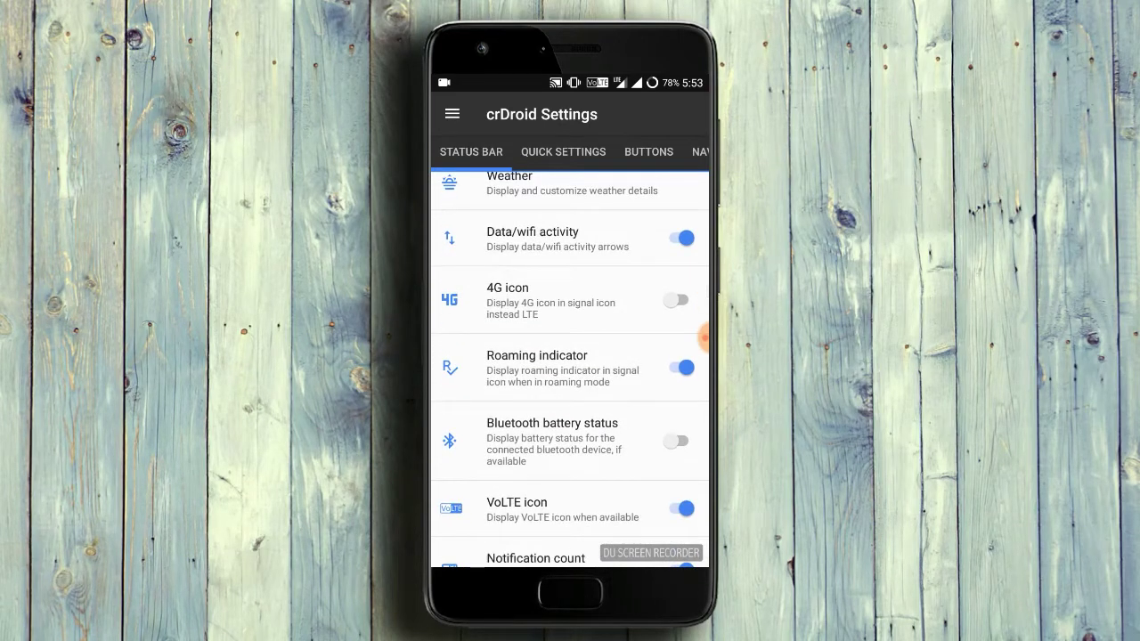
scroll("down", 3)
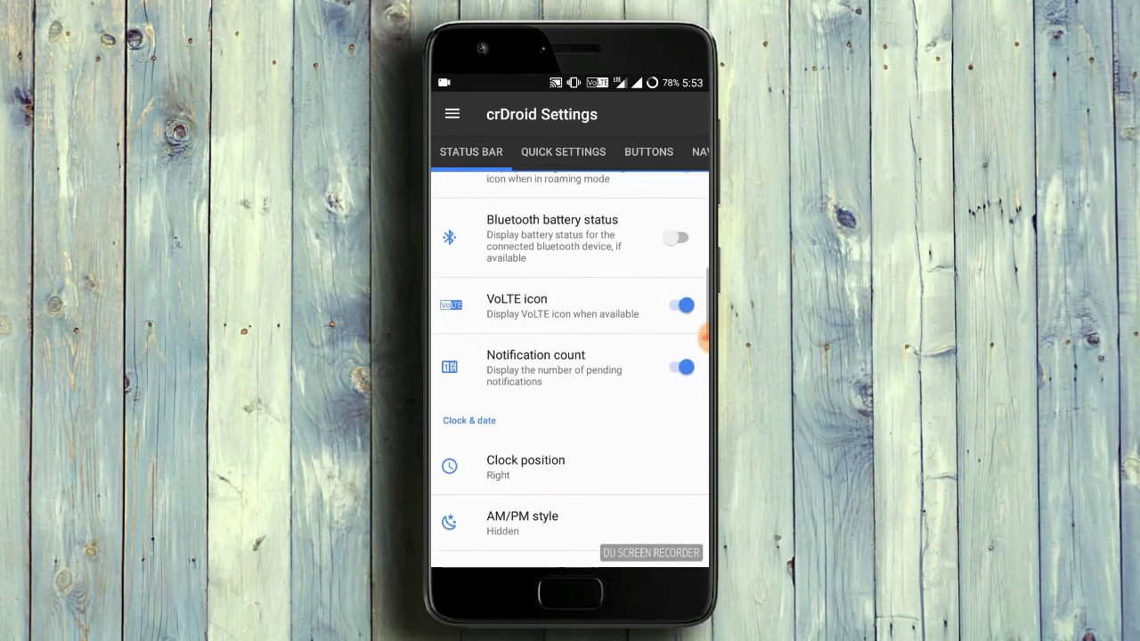
scroll("down", 3)
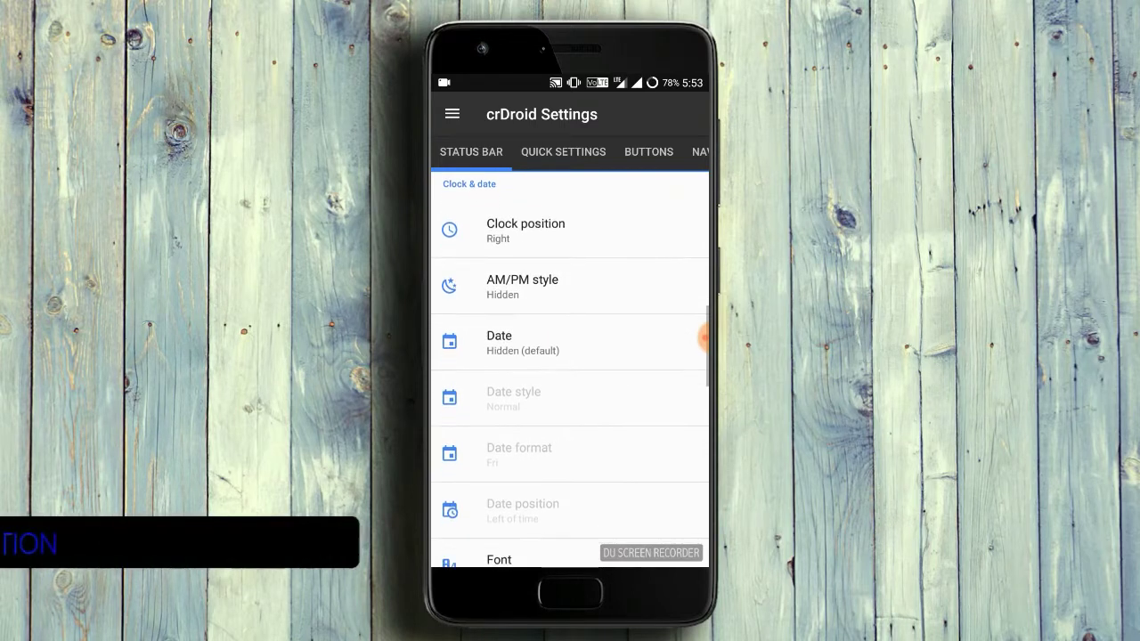
scroll("down", 3)
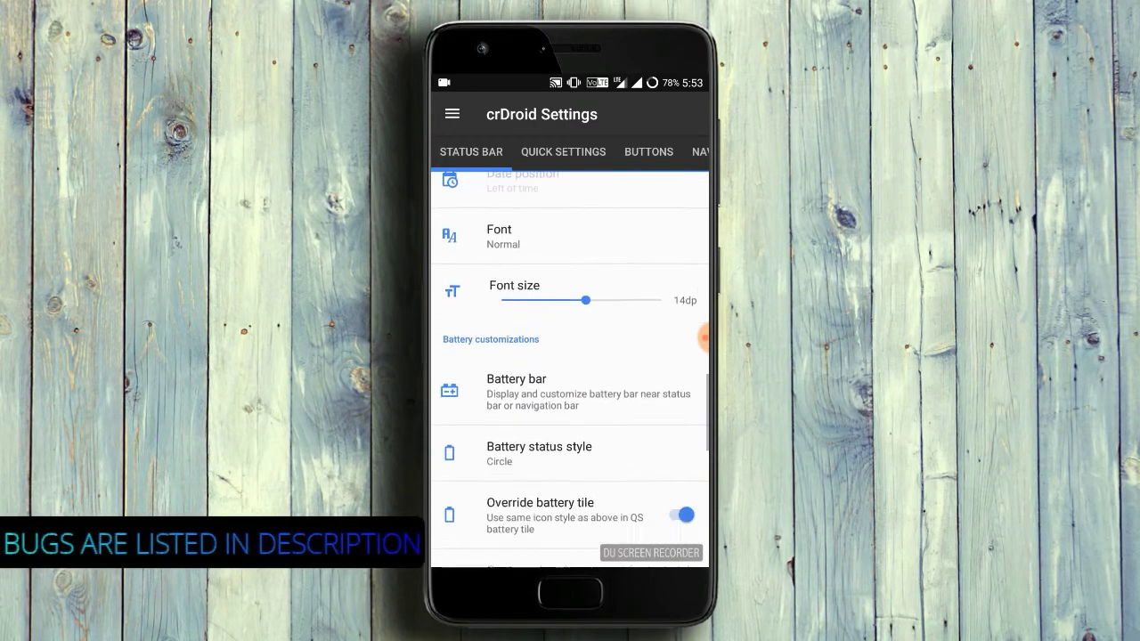
scroll("down", 3)
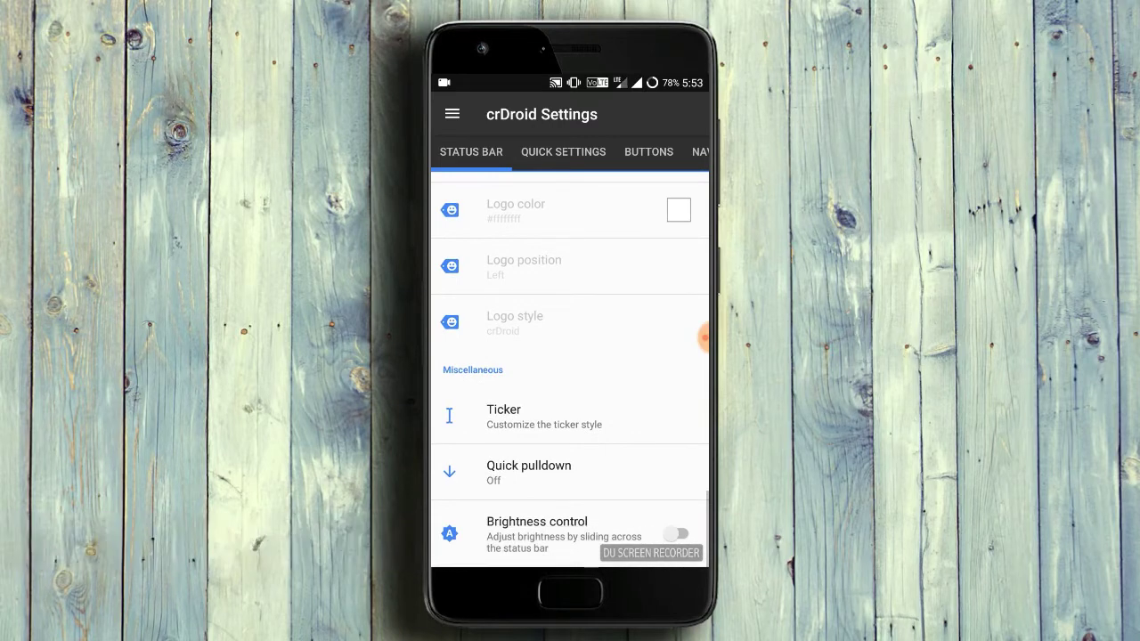
Browse the Quick settings and Buttons tabs through to the Notifications tab's options.
left_click(563, 152)
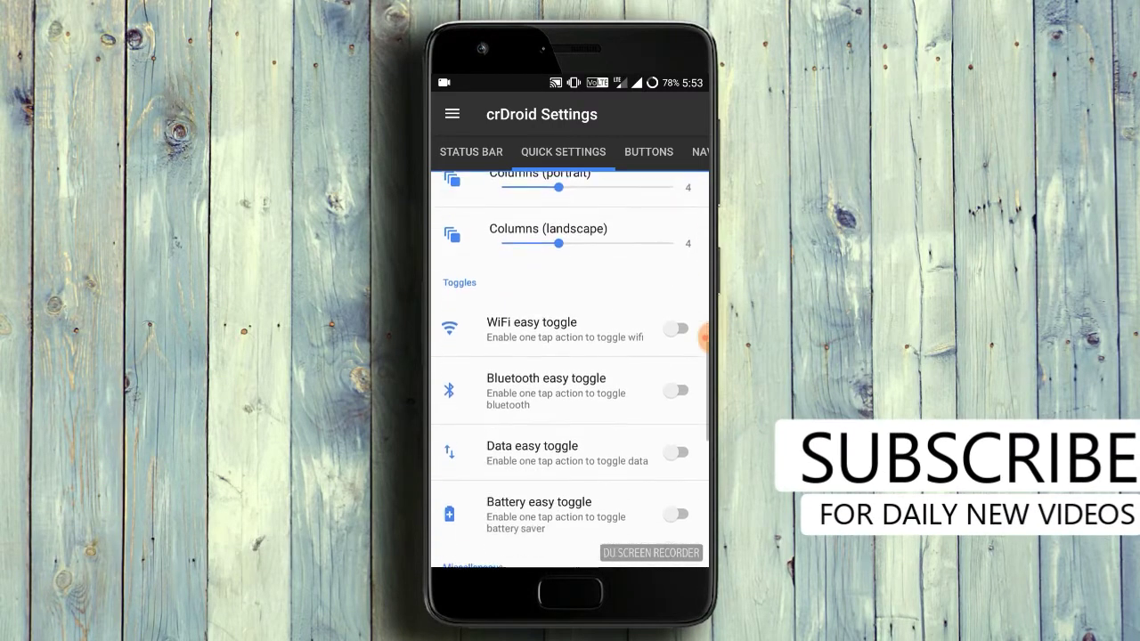
scroll("down", 3)
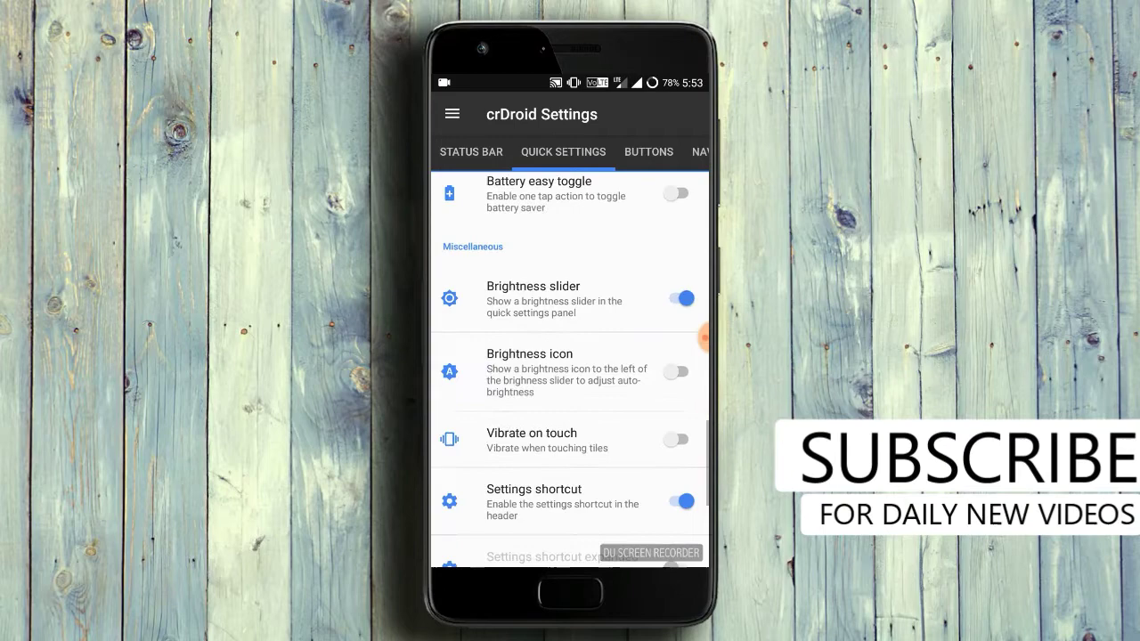
scroll("down", 3)
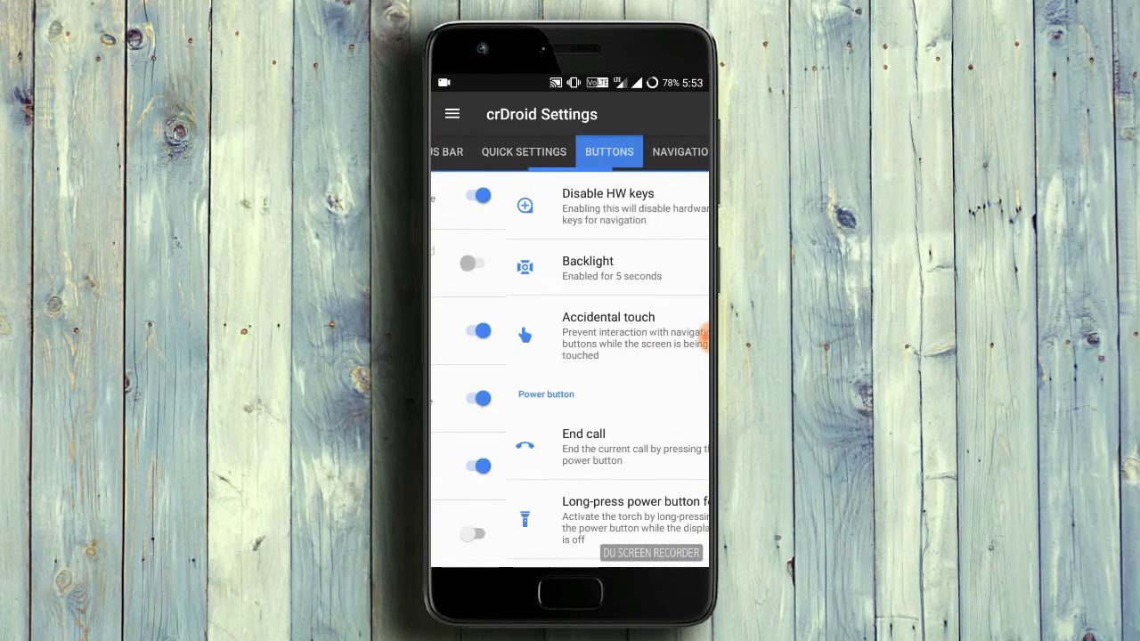
scroll("down", 3)
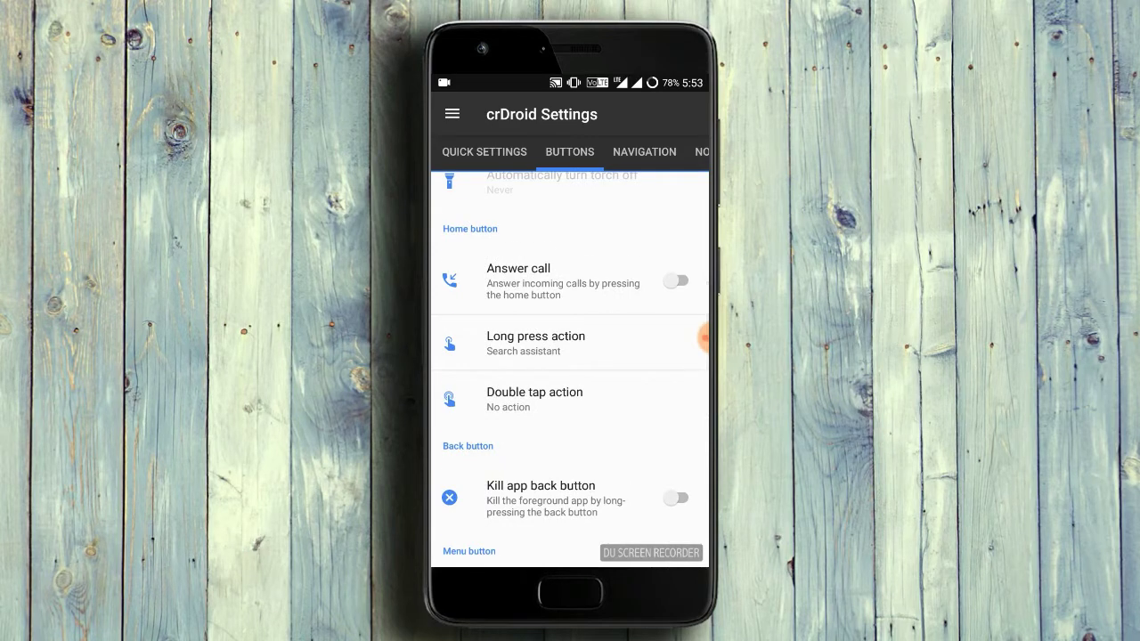
scroll("down", 3)
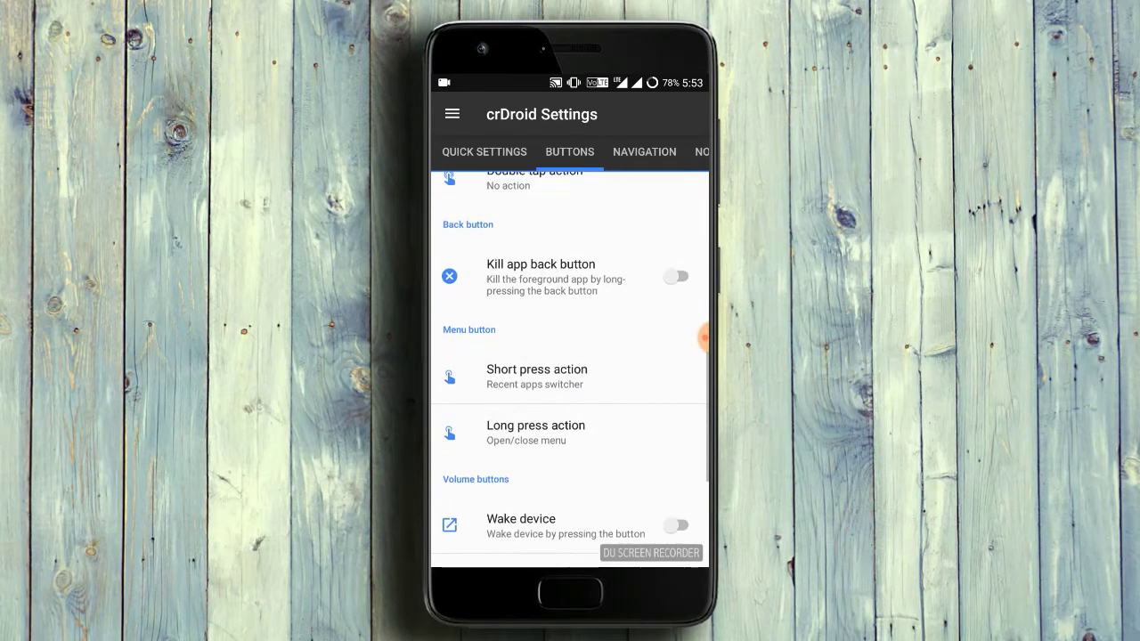
scroll("down", 3)
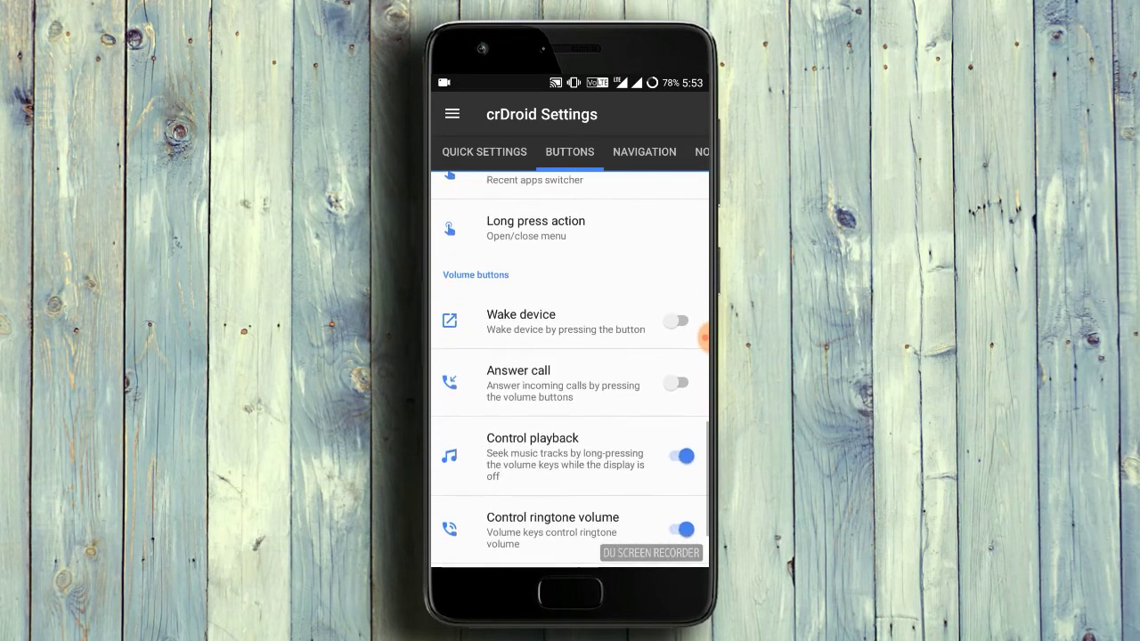
scroll("down", 3)
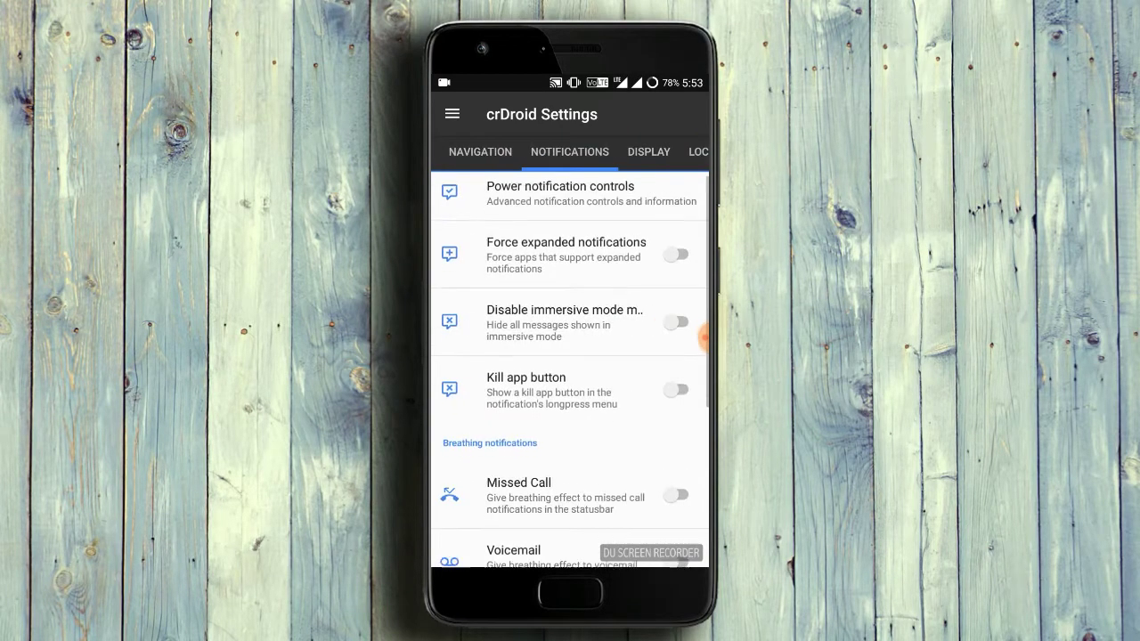
Browse the Blur options and the Lock screen tab's shortcut, weather and clock options.
scroll("down", 3)
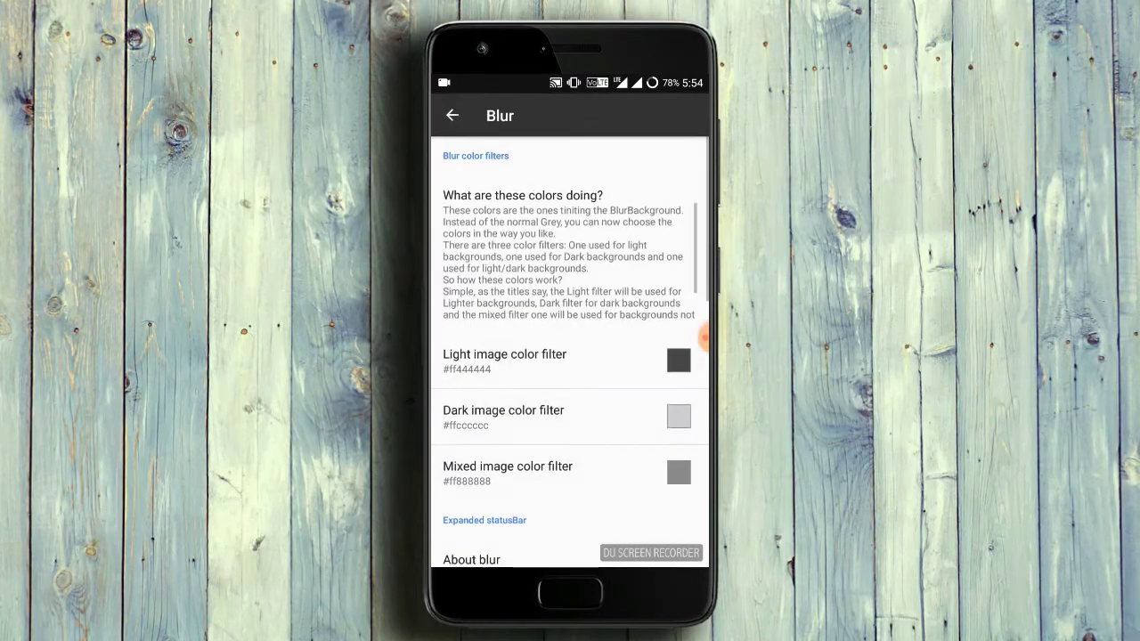
scroll("down", 3)
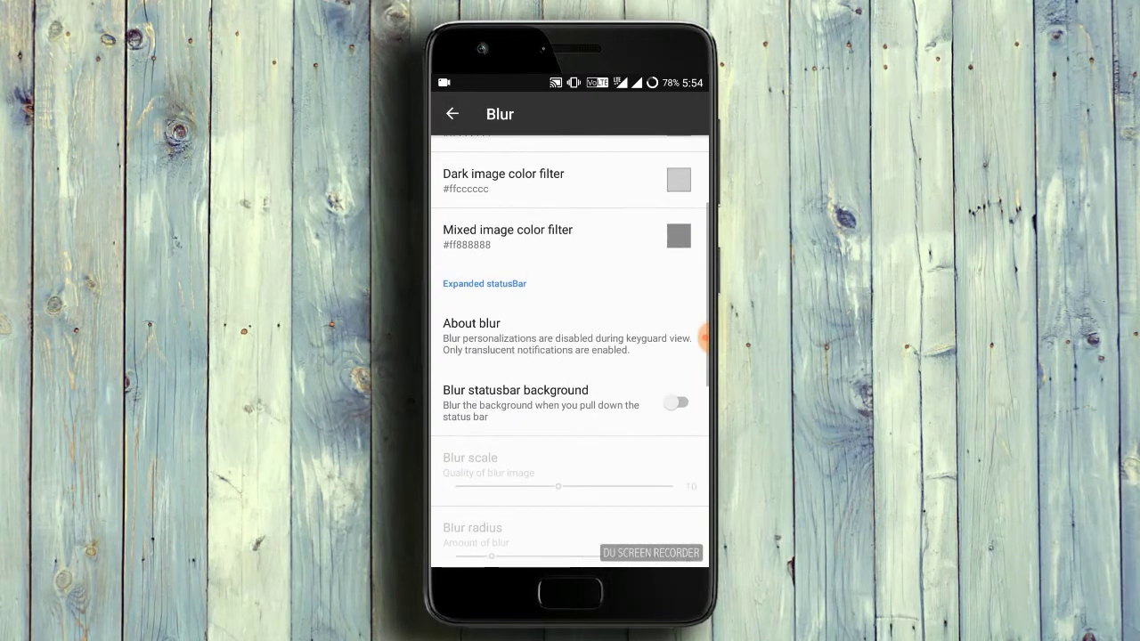
scroll("up", 3)
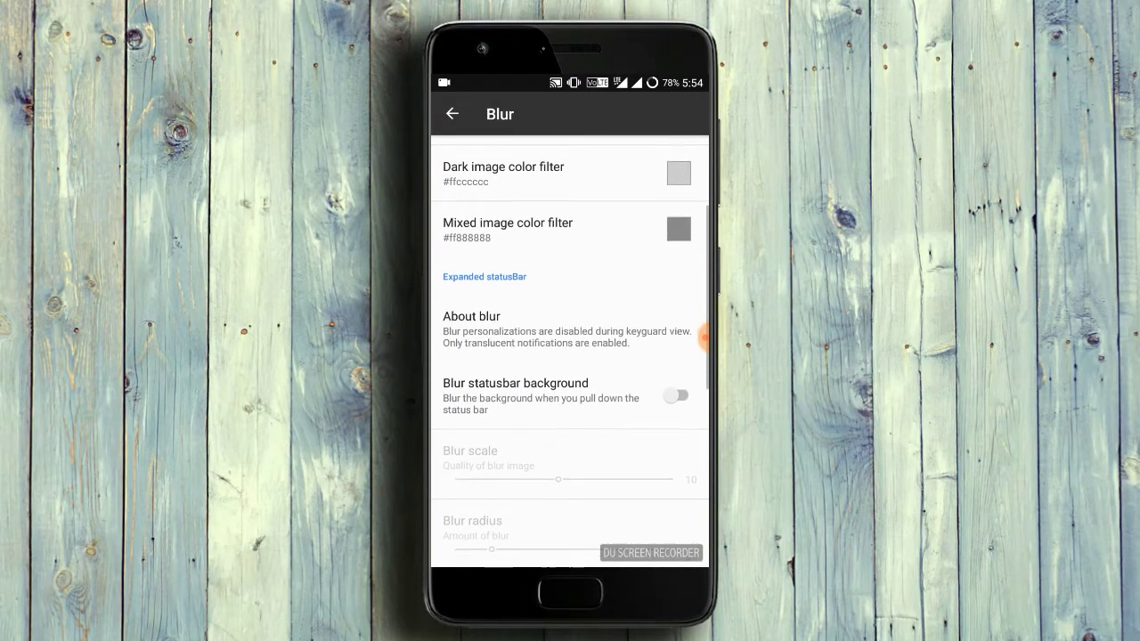
scroll("down", 3)
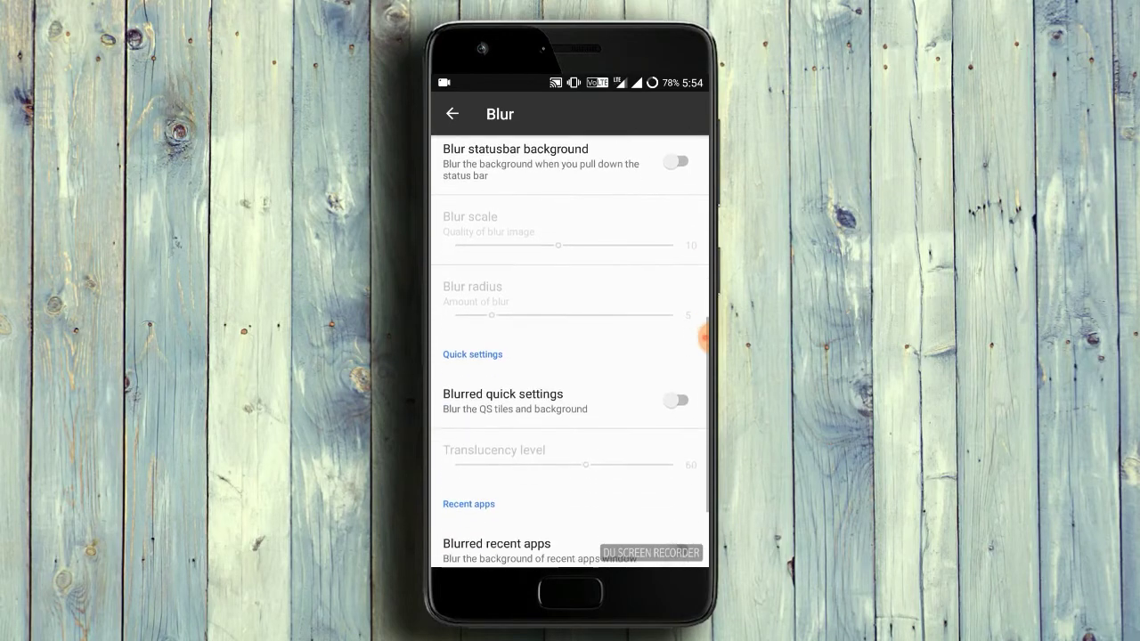
scroll("down", 3)
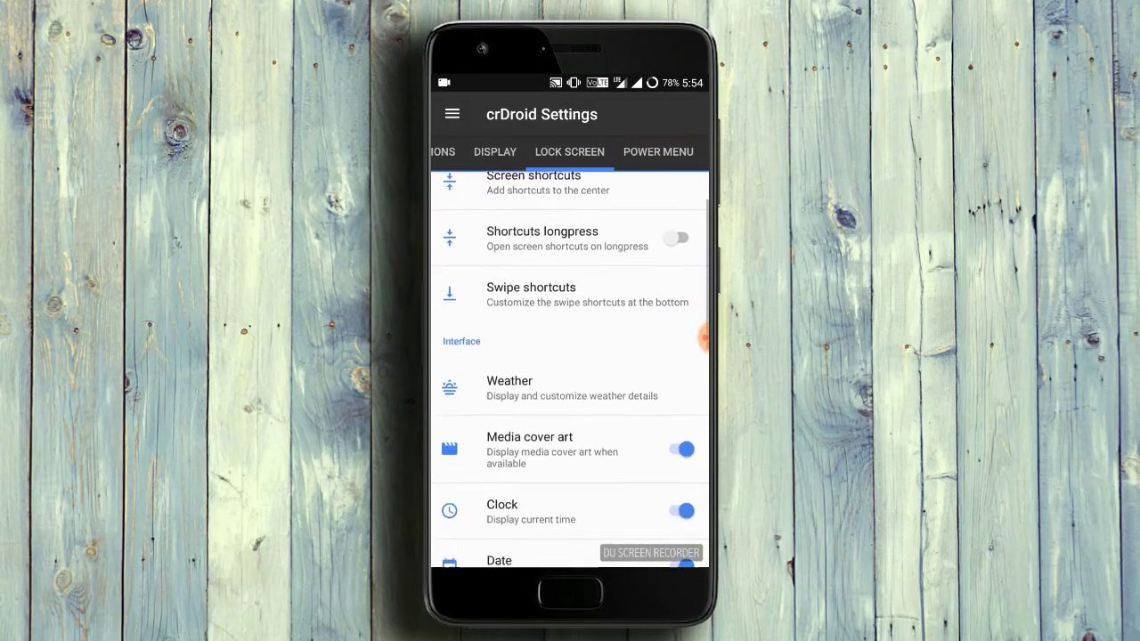
Browse the Recents screen and Sound tabs and reach the System animations list.
scroll("down", 3)
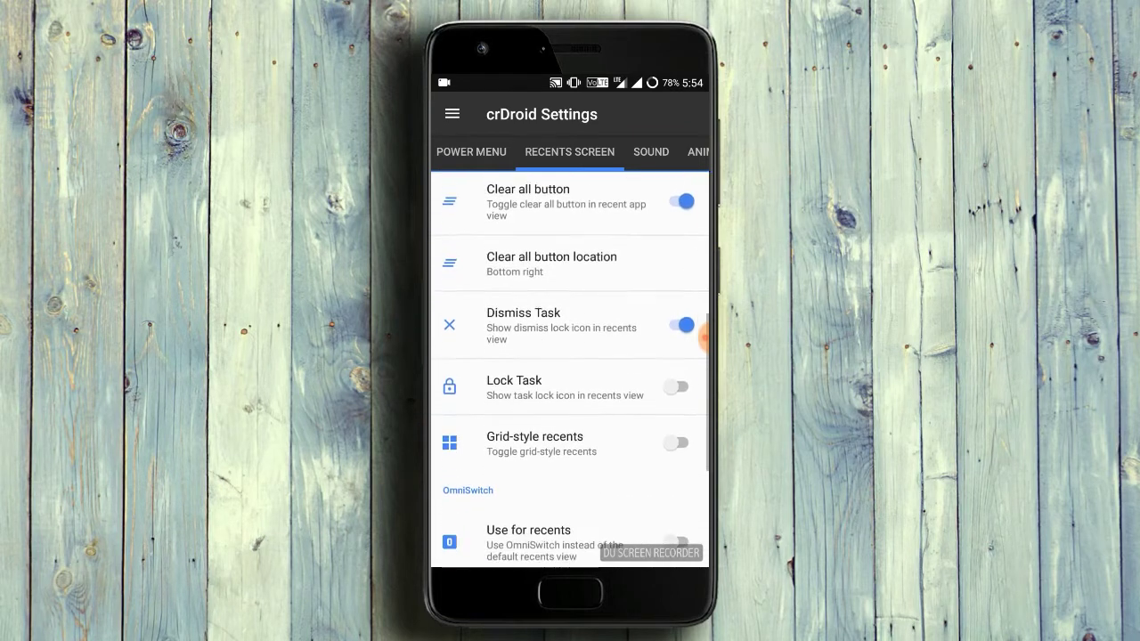
scroll("down", 3)
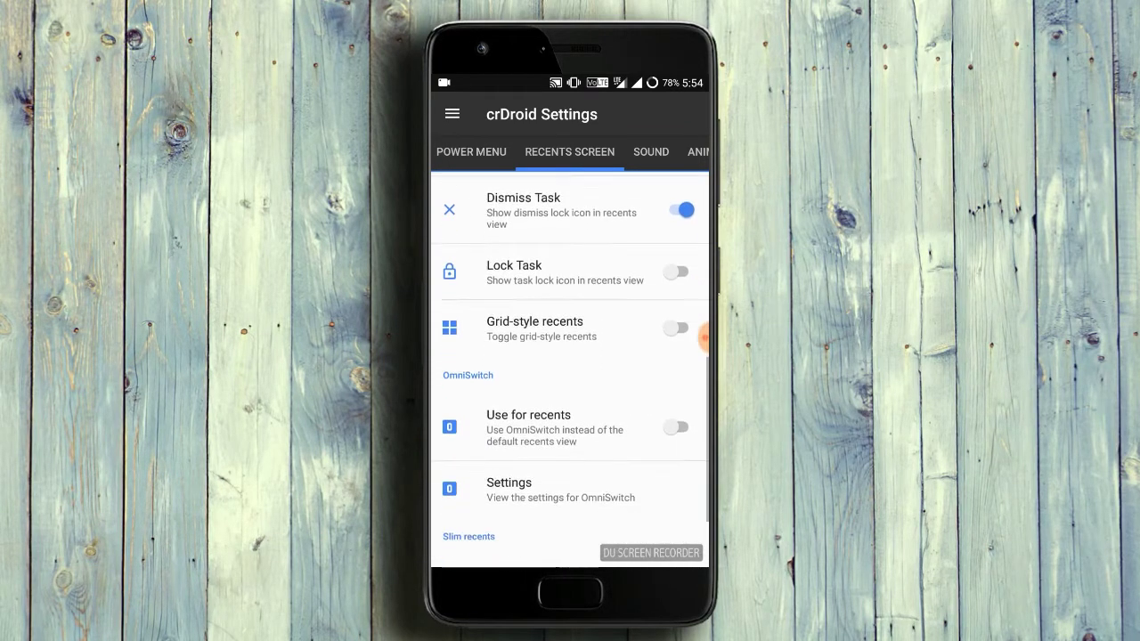
scroll("down", 3)
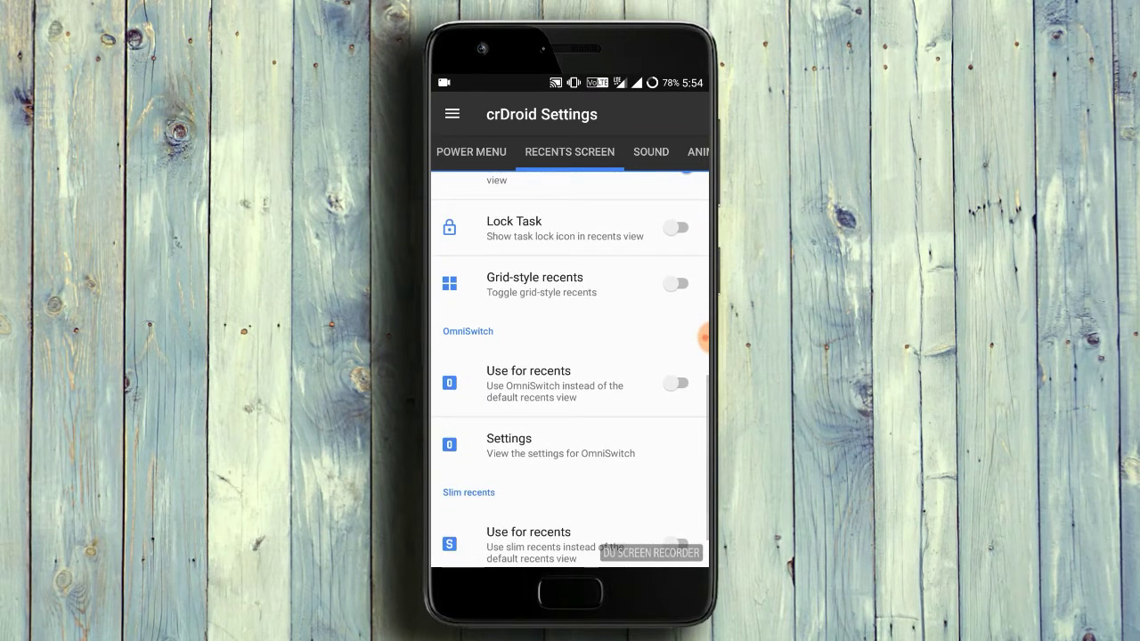
scroll("down", 3)
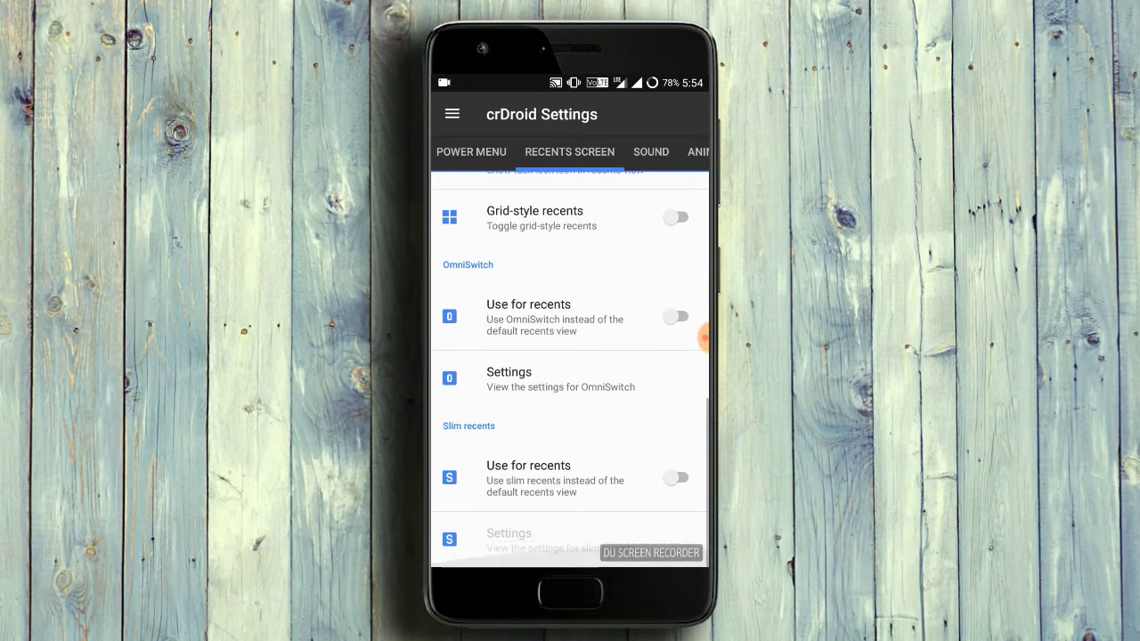
left_click(651, 151)
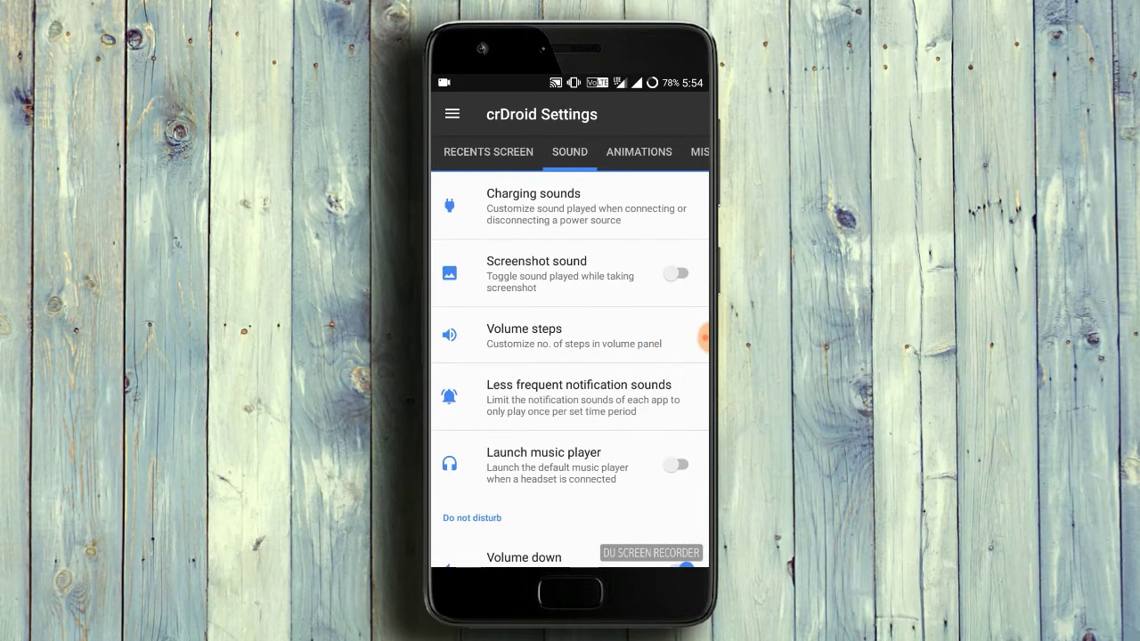
scroll("down", 3)
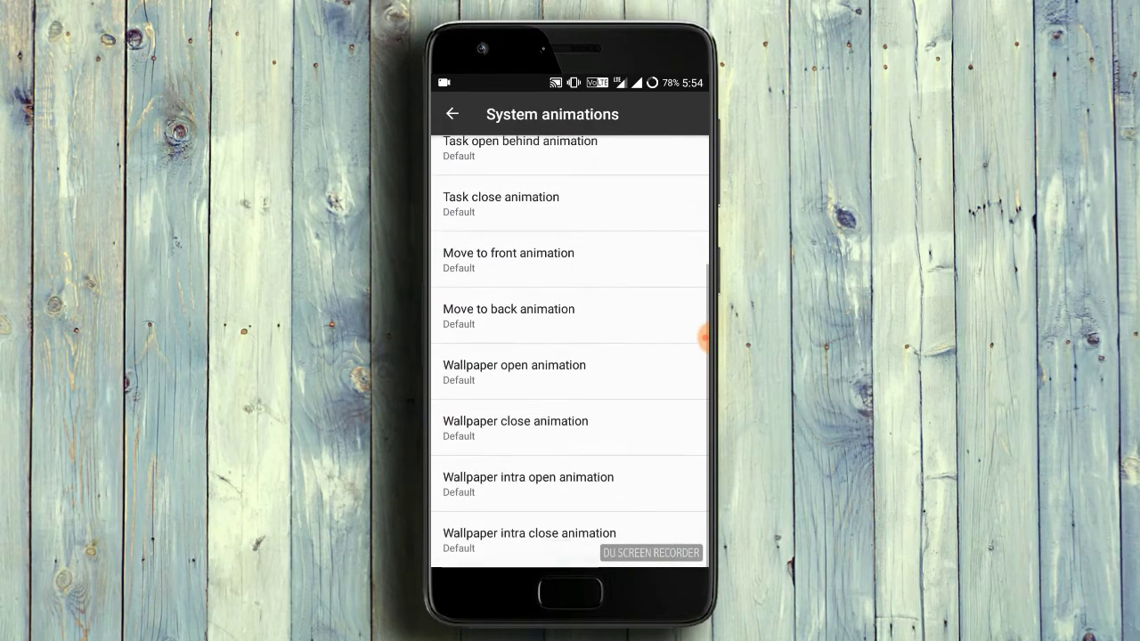
Return to Animations, view the Miscellaneous tweaks and leave crDroid Settings.
left_click(449, 114)
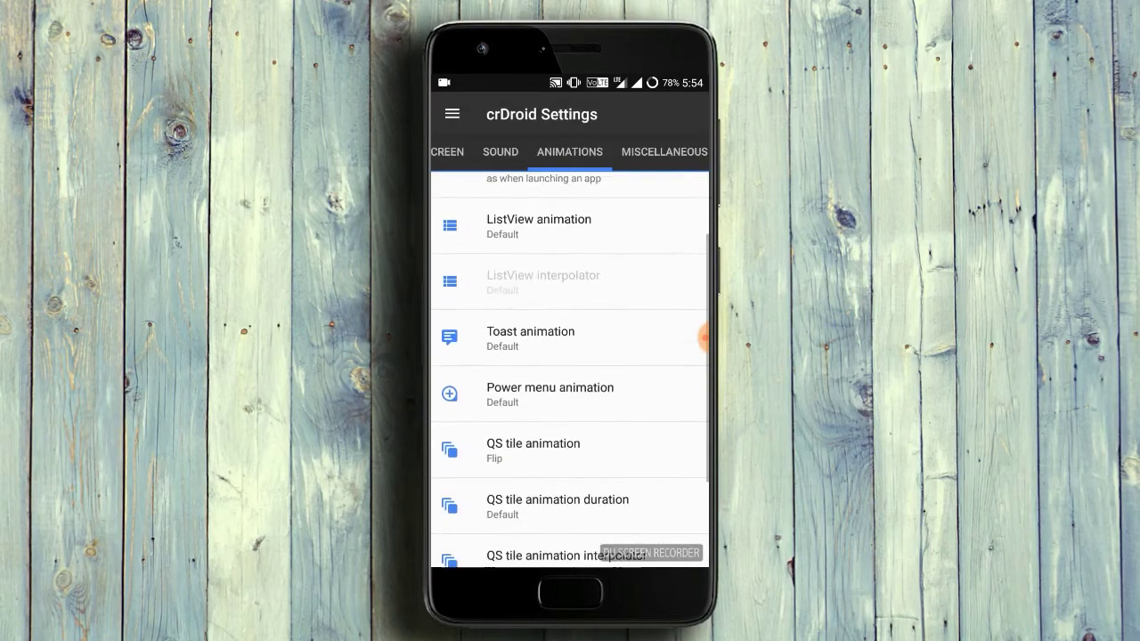
scroll("down", 3)
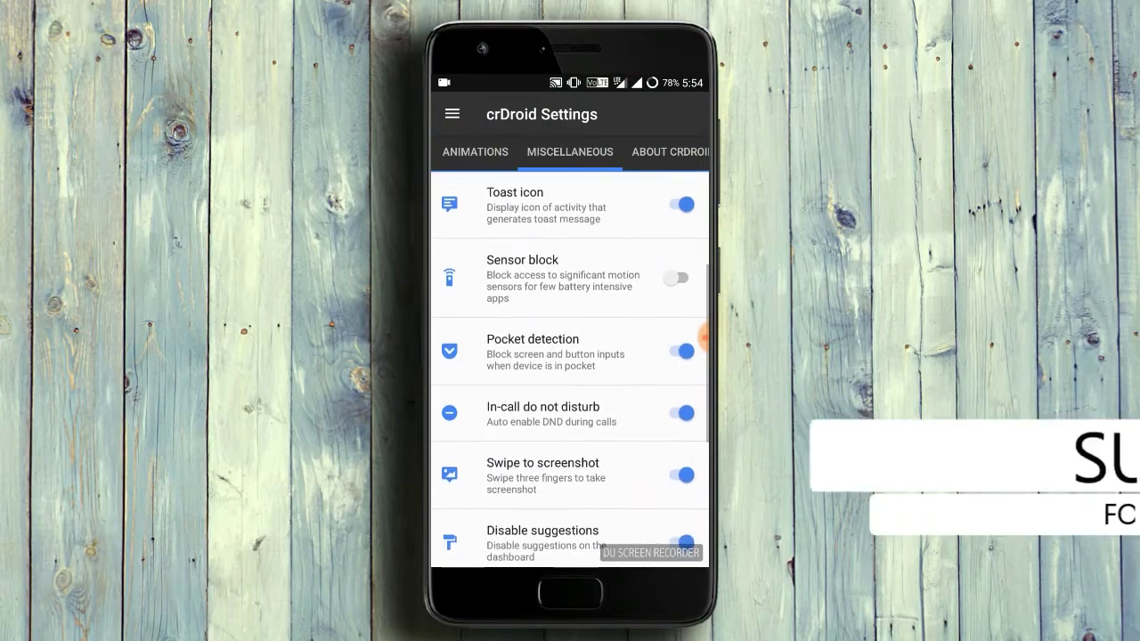
left_click(670, 151)
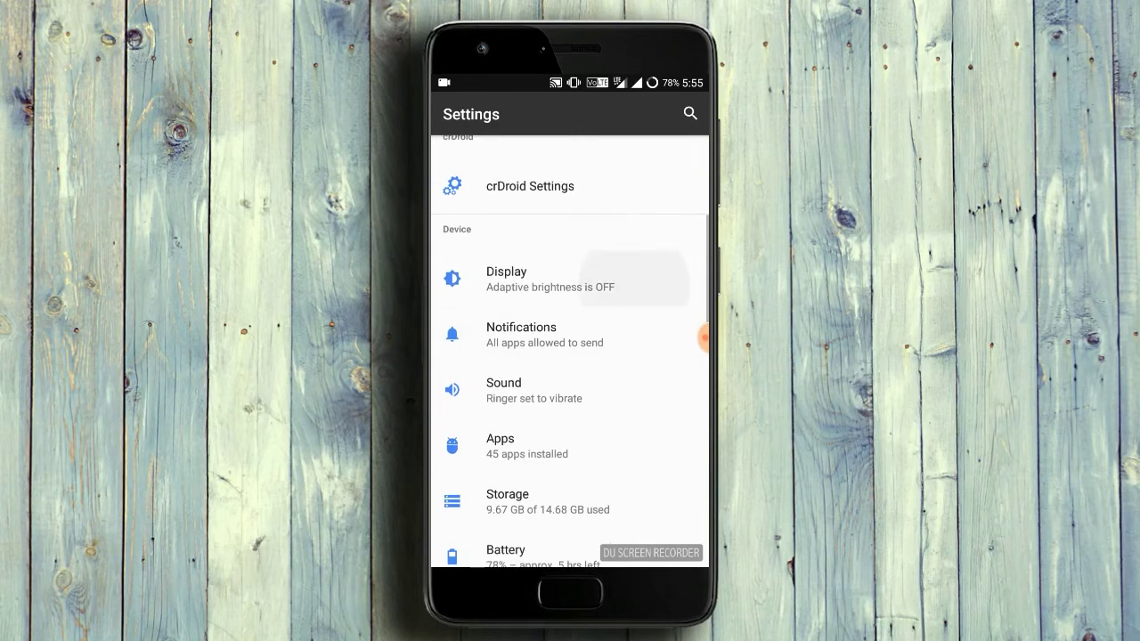
Browse the Display settings and return to the main Settings list.
left_click(506, 271)
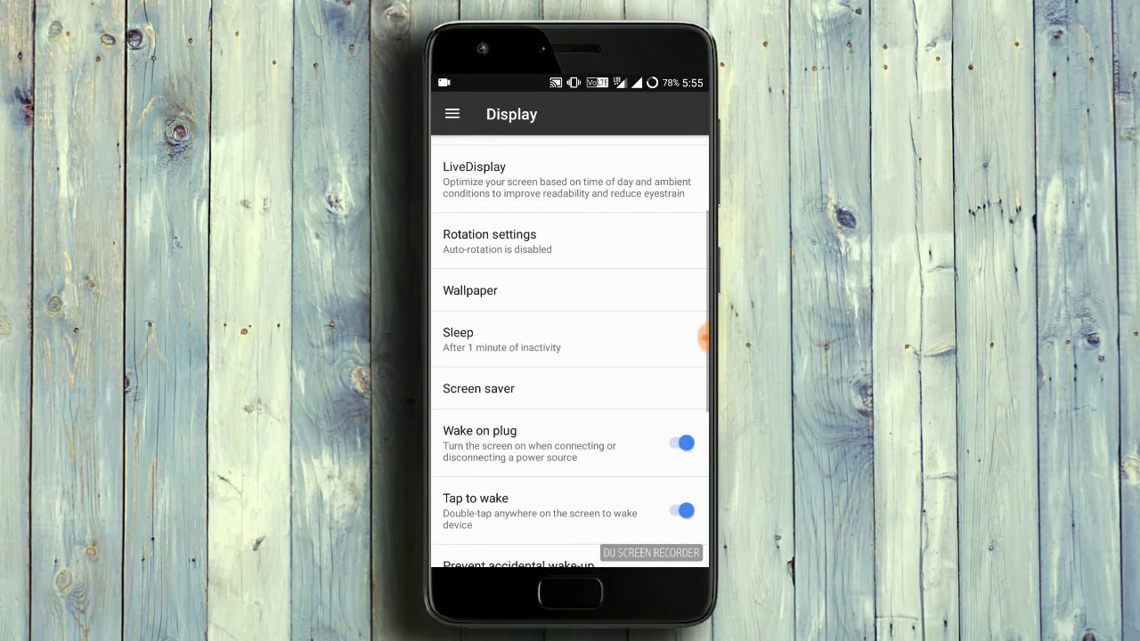
scroll("down", 3)
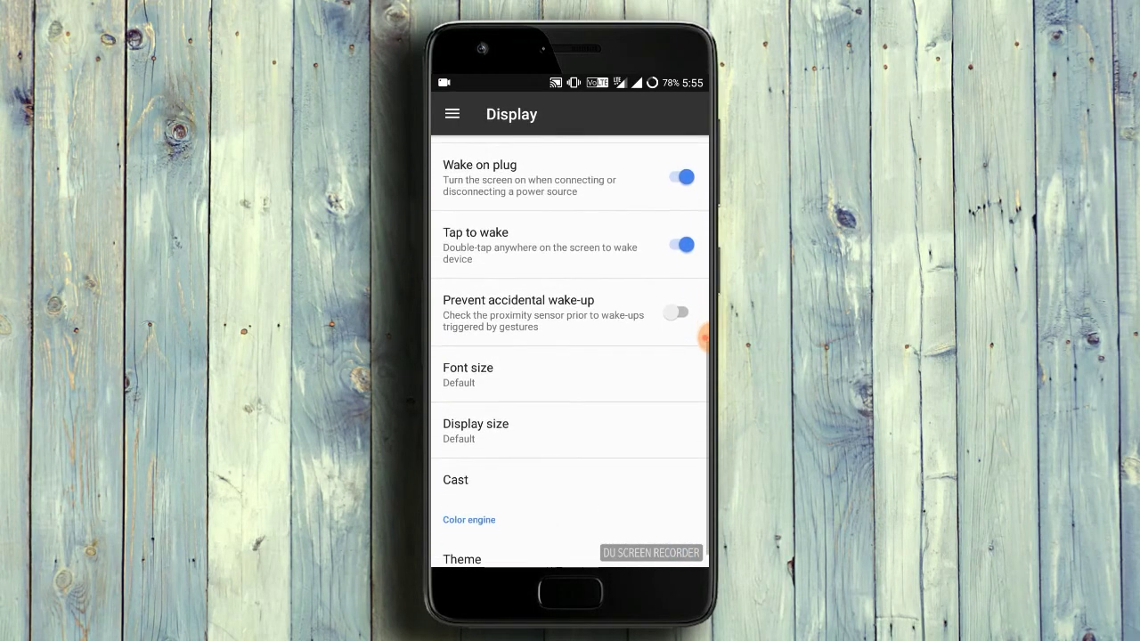
left_click(453, 114)
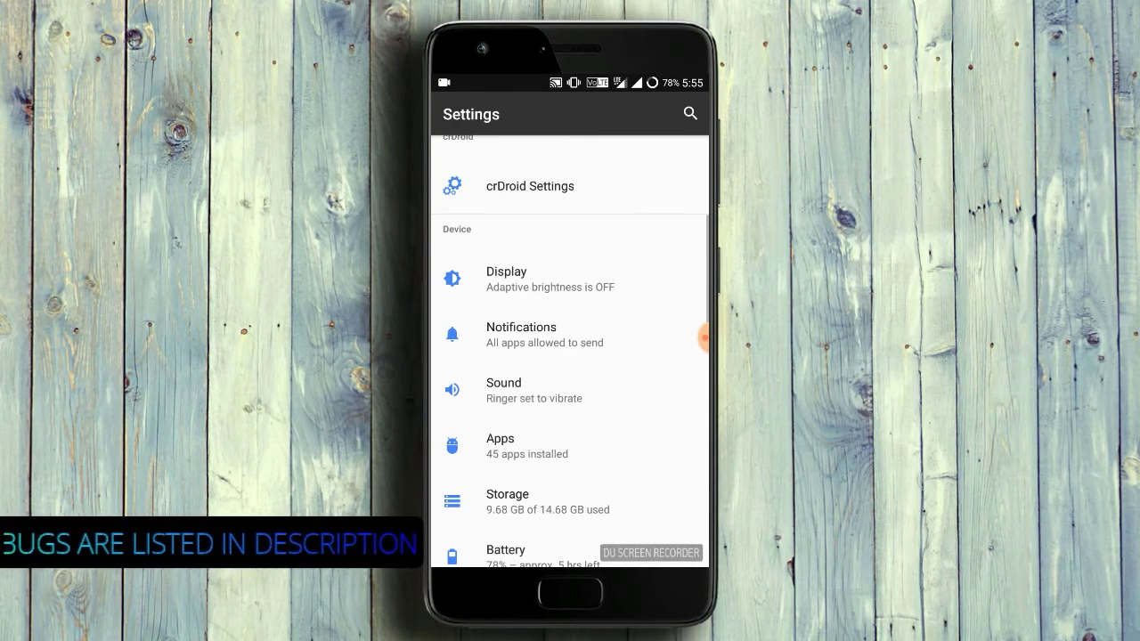
Reach the end of the Settings list and view About phone's model and version details.
scroll("down", 3)
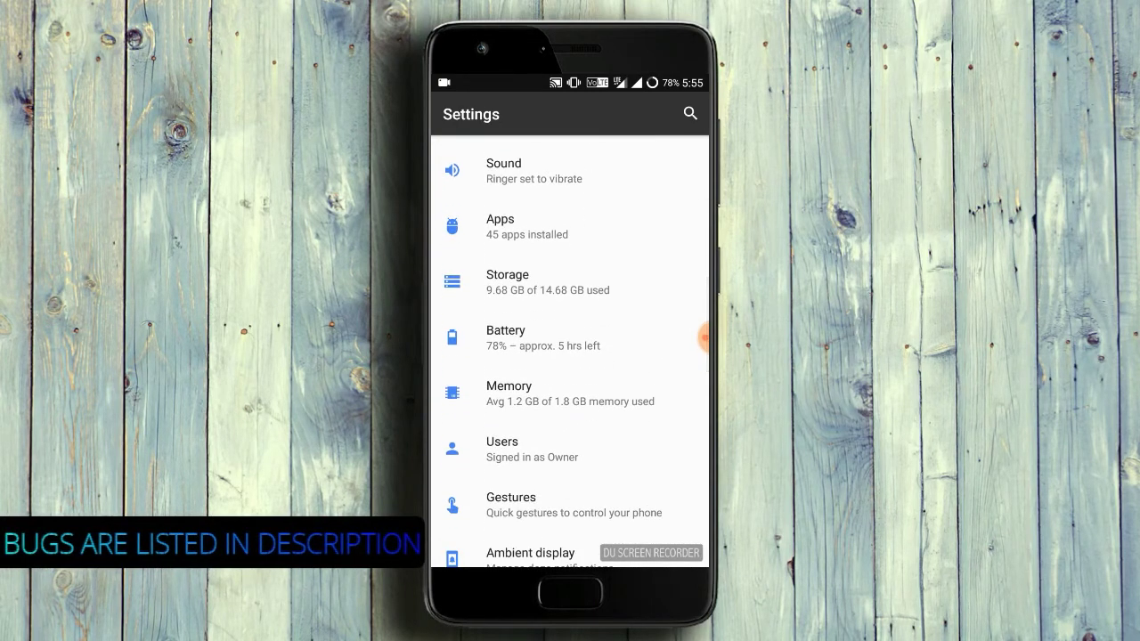
scroll("down", 3)
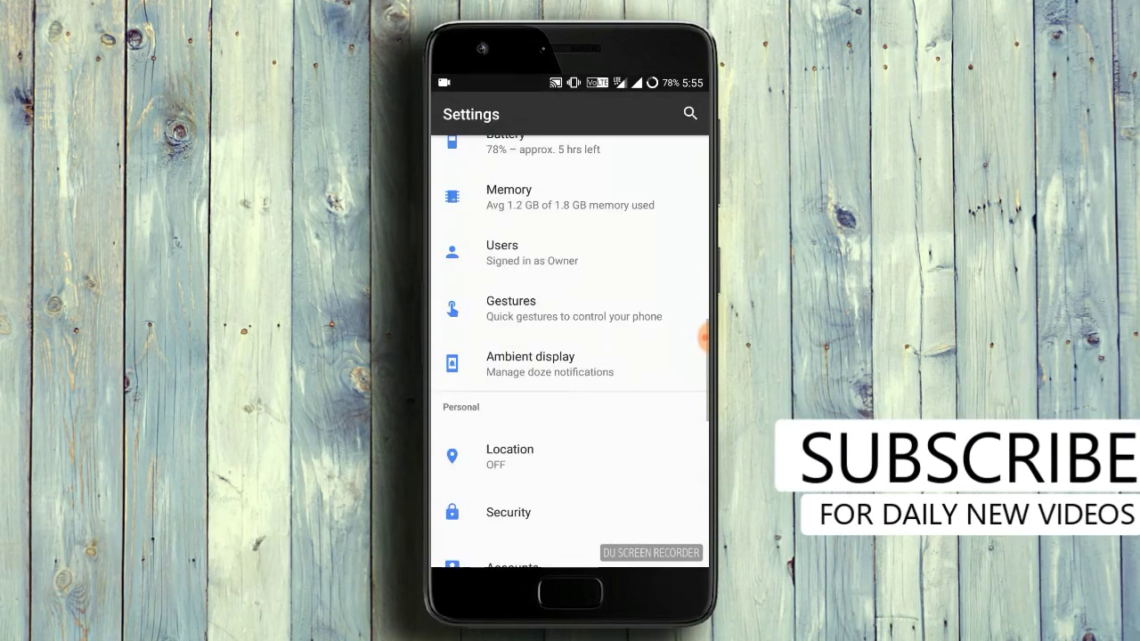
scroll("down", 3)
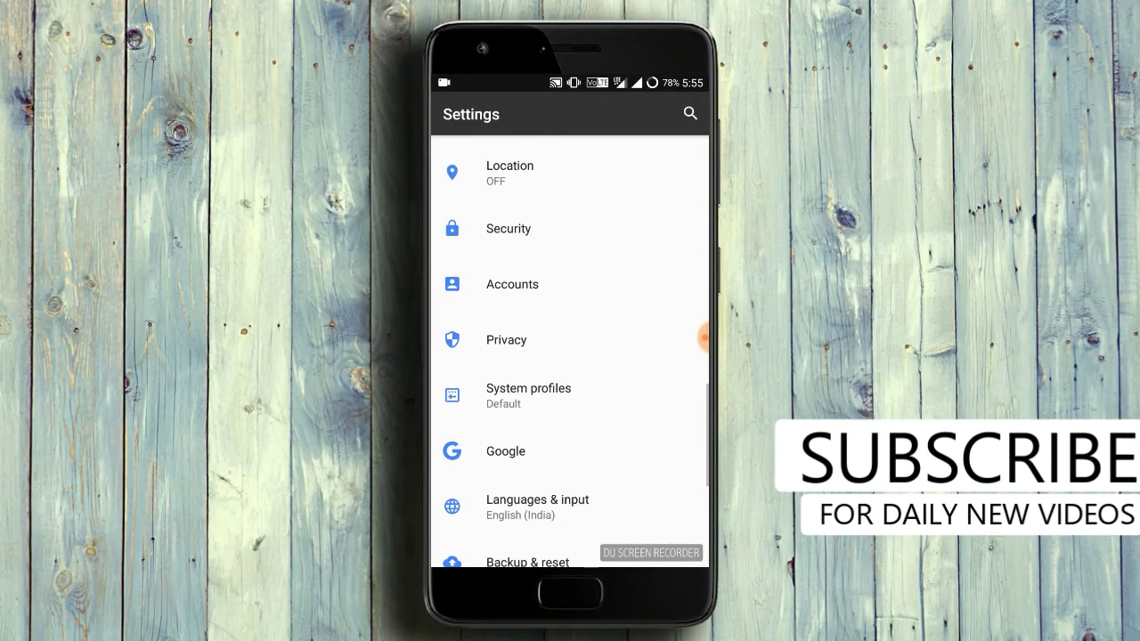
scroll("down", 3)
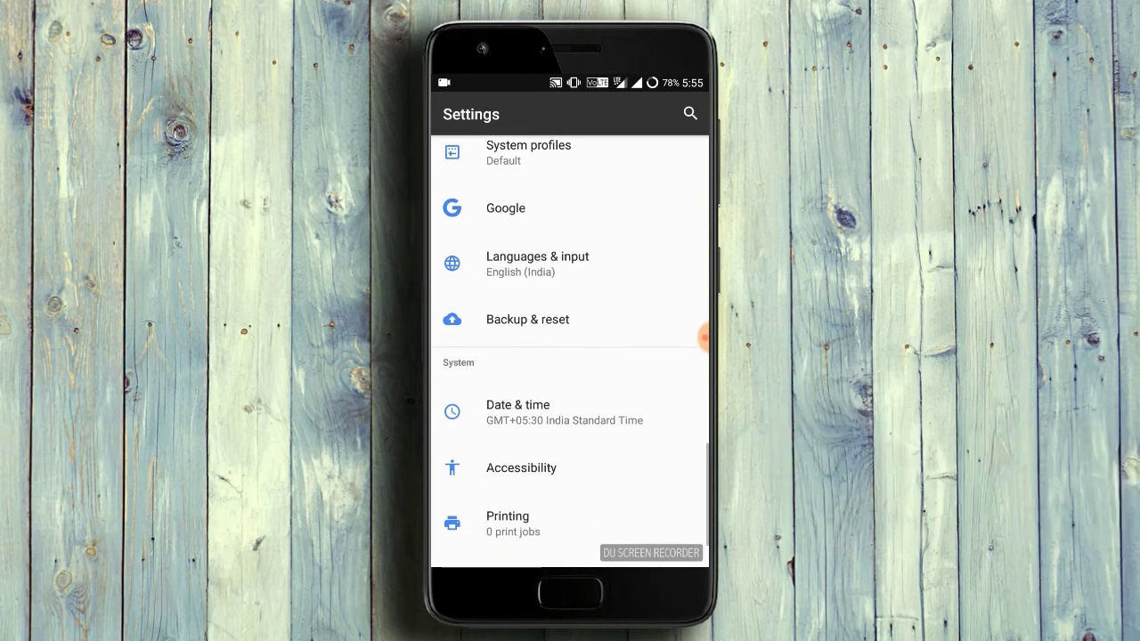
scroll("down", 3)
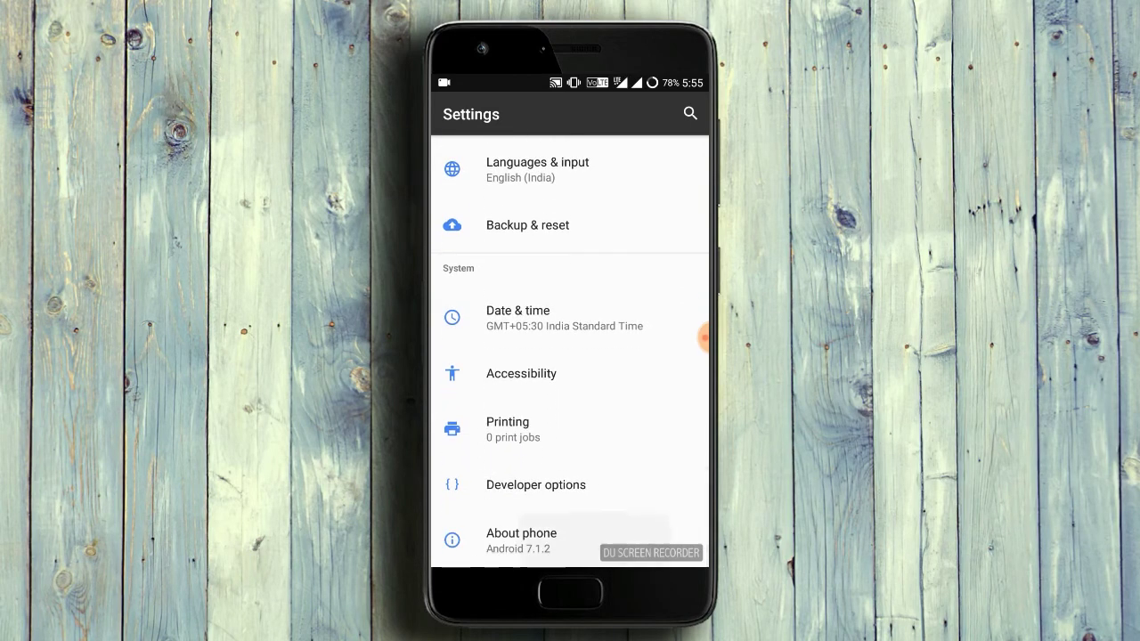
left_click(520, 538)
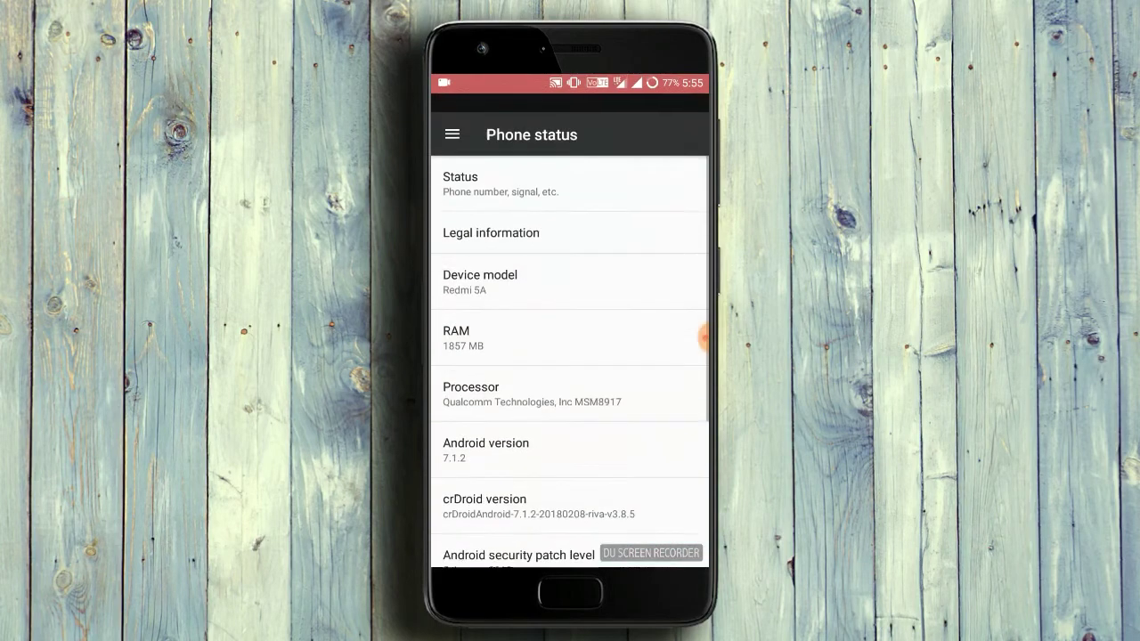
scroll("down", 3)
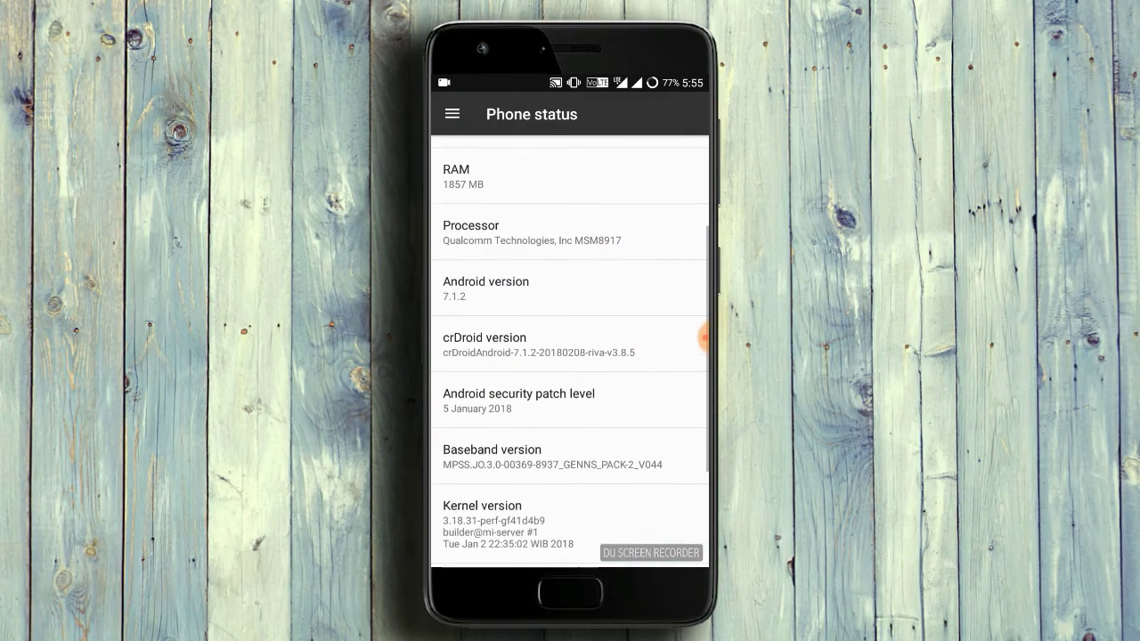